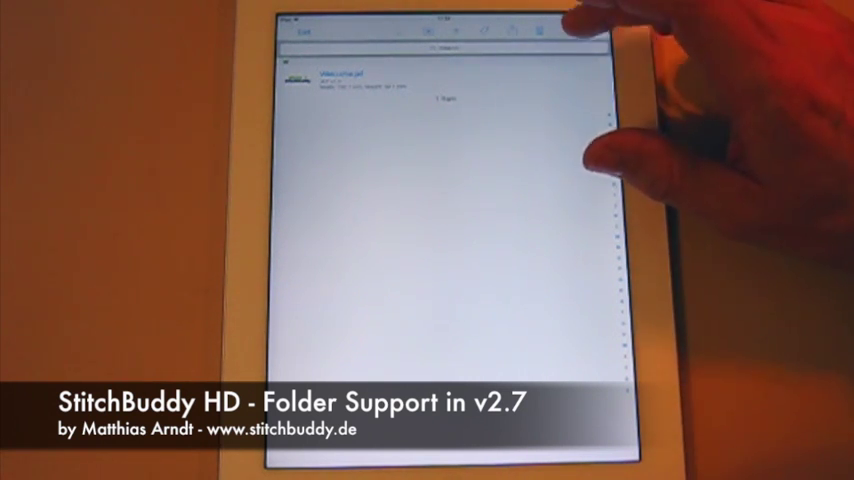
- Turn on Dropbox syncing for the gallery from the sync settings
left_click(564, 32)
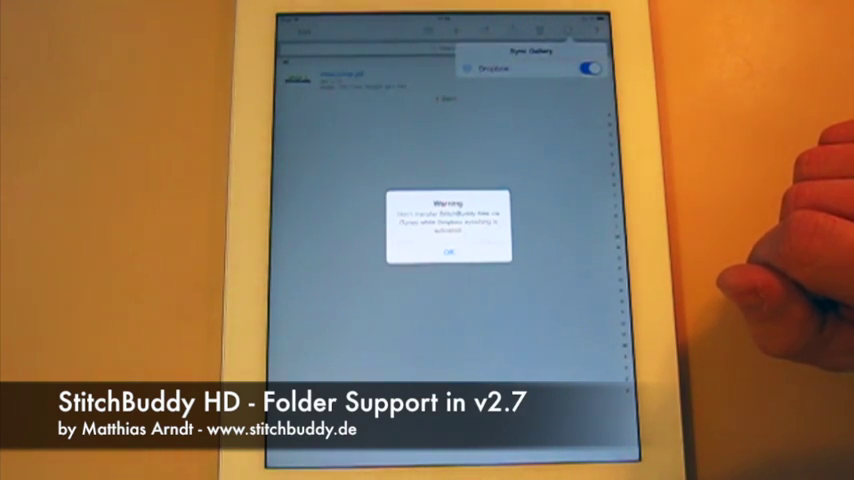
mouse_move(550, 240)
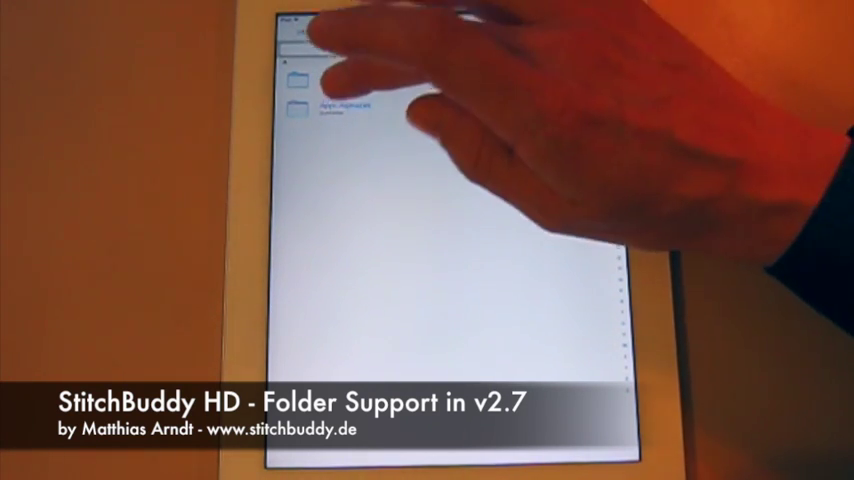
- Let the Dropbox sync finish so the folder list (Unsorted, Alphabets, Brother, Janome) appears
left_click(292, 108)
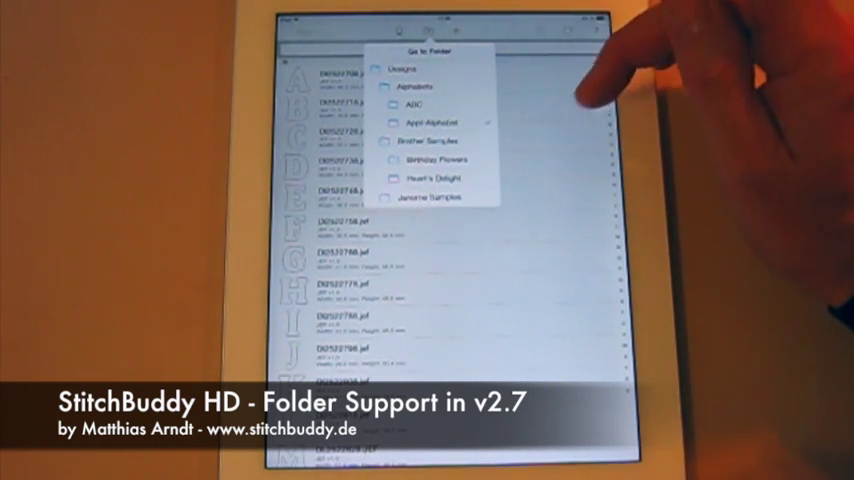
- Jump into the flower designs folder and browse down through its designs
left_click(432, 122)
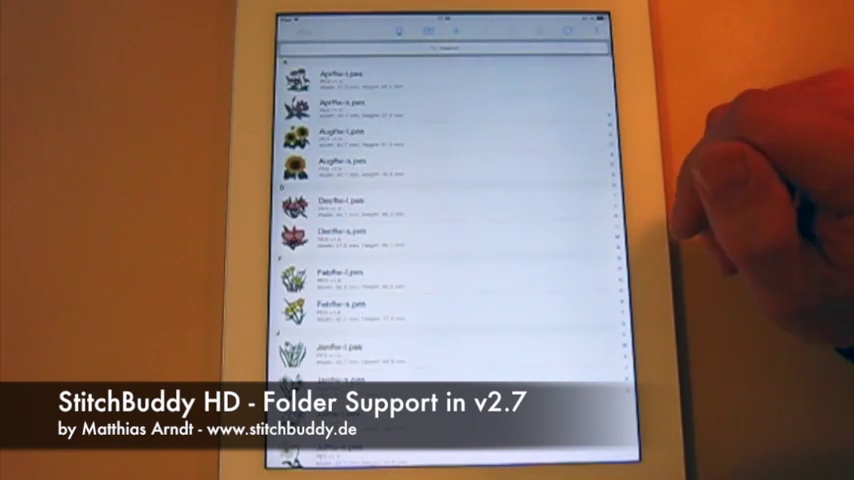
scroll("down", 3)
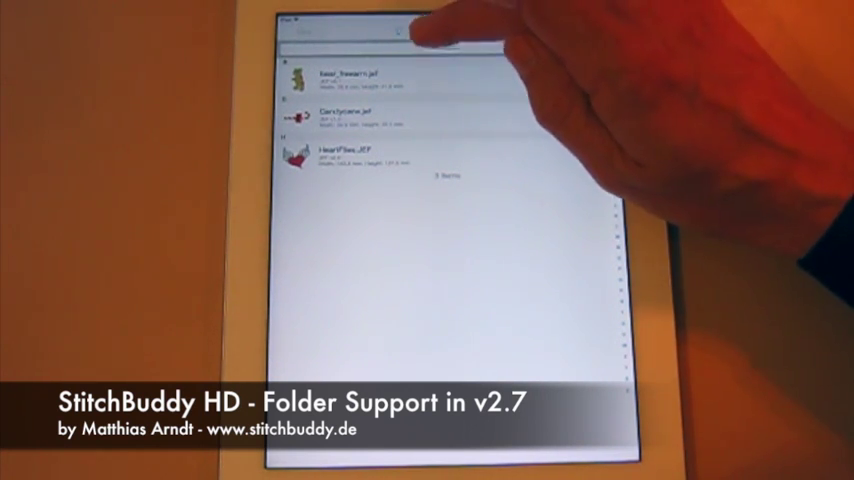
- Return to the four-item top-level gallery with the sample folders and Welcome file
left_click(430, 30)
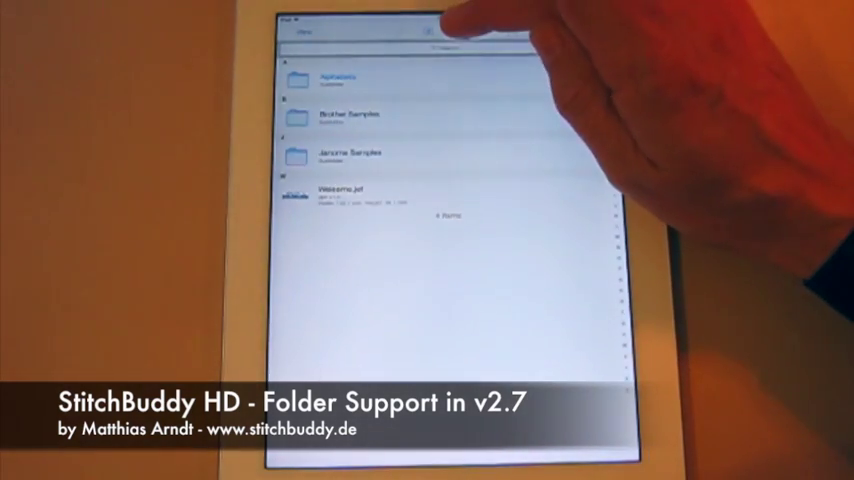
left_click(428, 32)
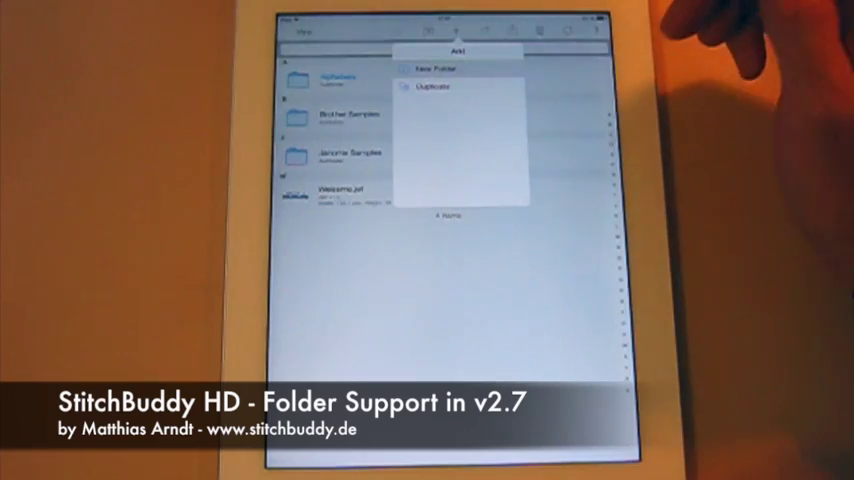
- Create a new gallery folder named demo
left_click(432, 68)
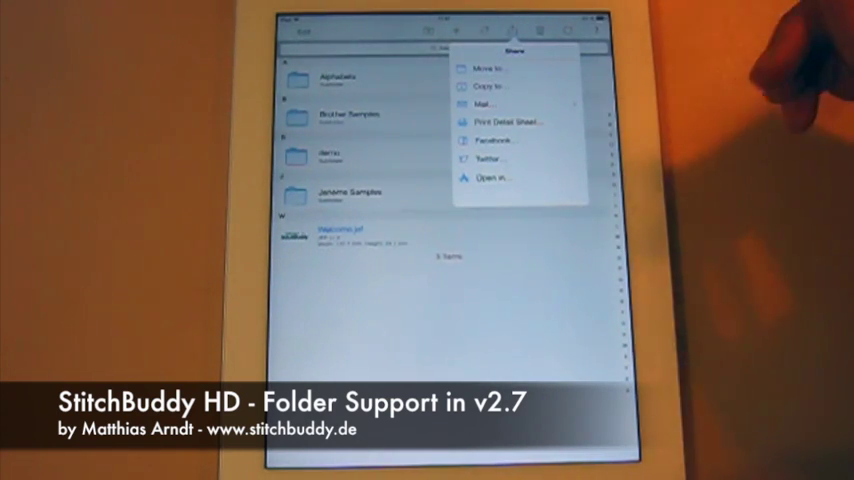
left_click(490, 88)
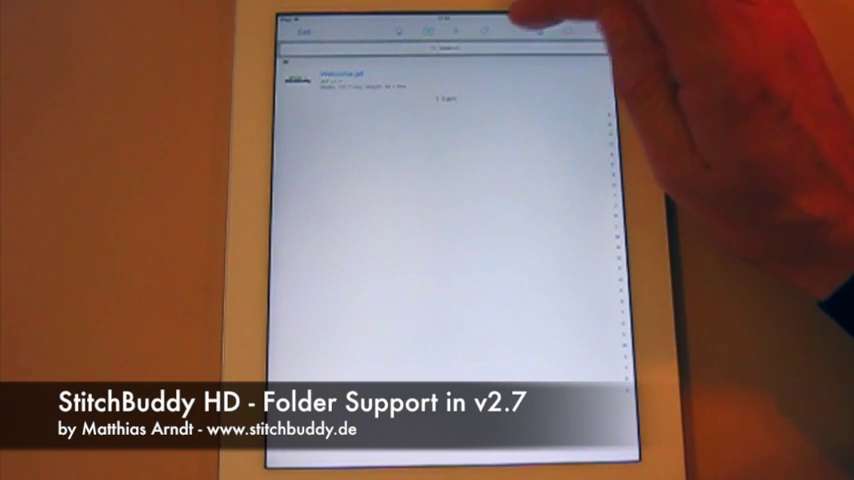
- Show the design file's sharing options such as Move to, Copy to and Mail
left_click(516, 30)
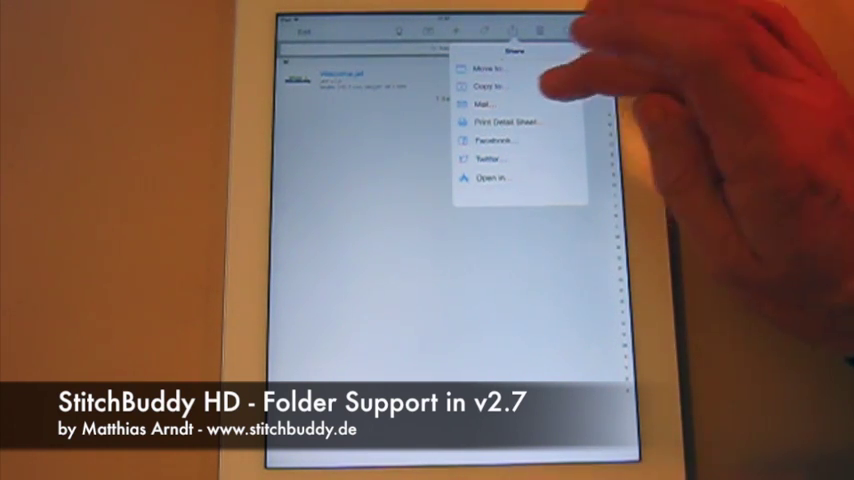
left_click(488, 104)
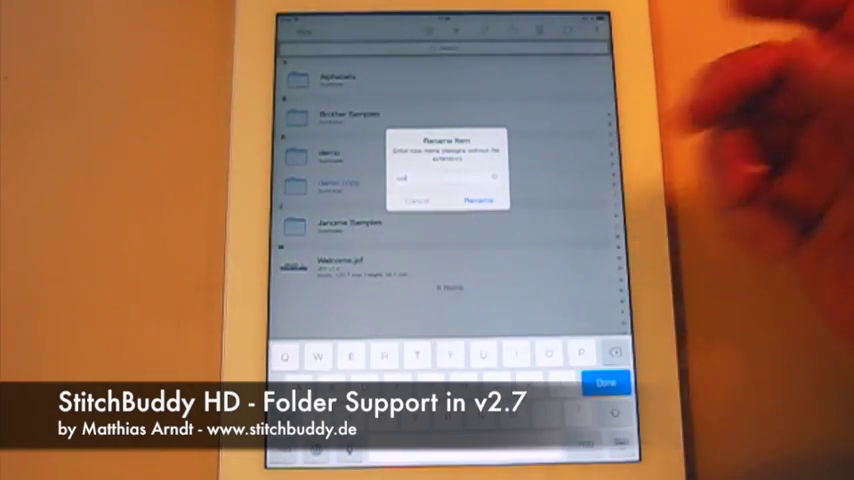
- Confirm renaming the folder to test
left_click(478, 200)
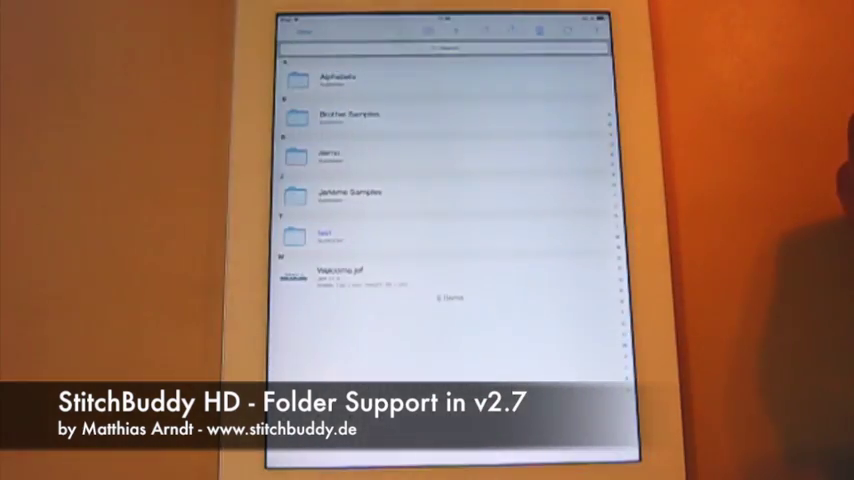